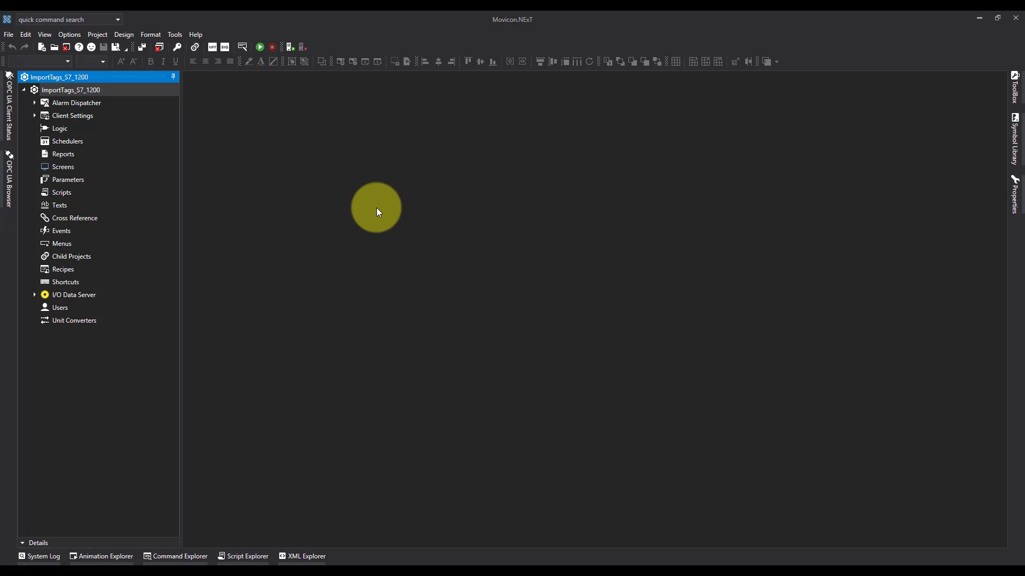
Expand the I/O Data Server node to show Address Space and Drivers
{"action": "left_click", "coordinate": [73, 295]}
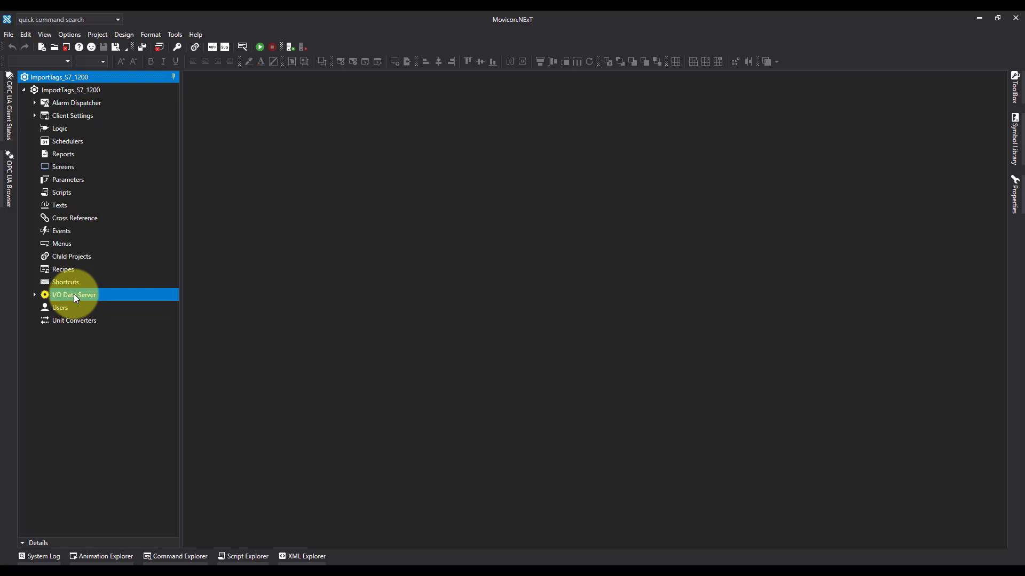
{"action": "left_click", "coordinate": [35, 294]}
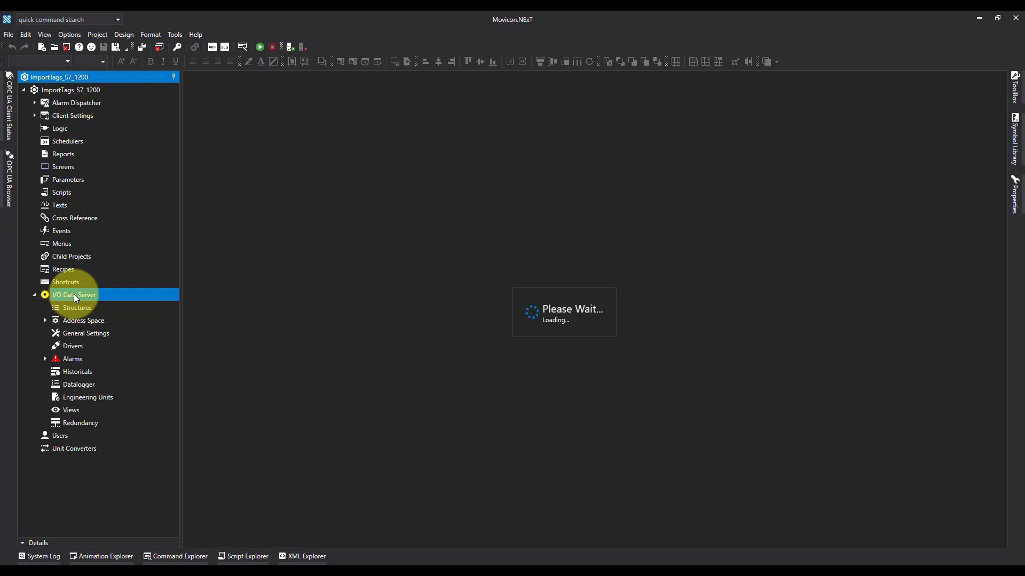
Open the I/O Data Server editor and pick the Siemens S7 TIA Portal (Symbolic) driver
{"action": "double_click", "coordinate": [74, 295]}
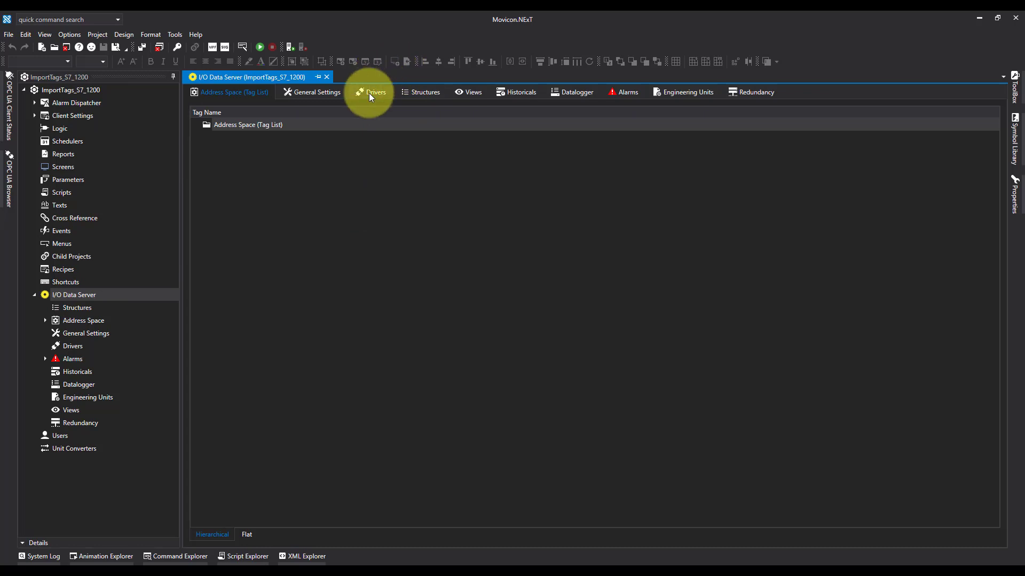
{"action": "right_click", "coordinate": [338, 203]}
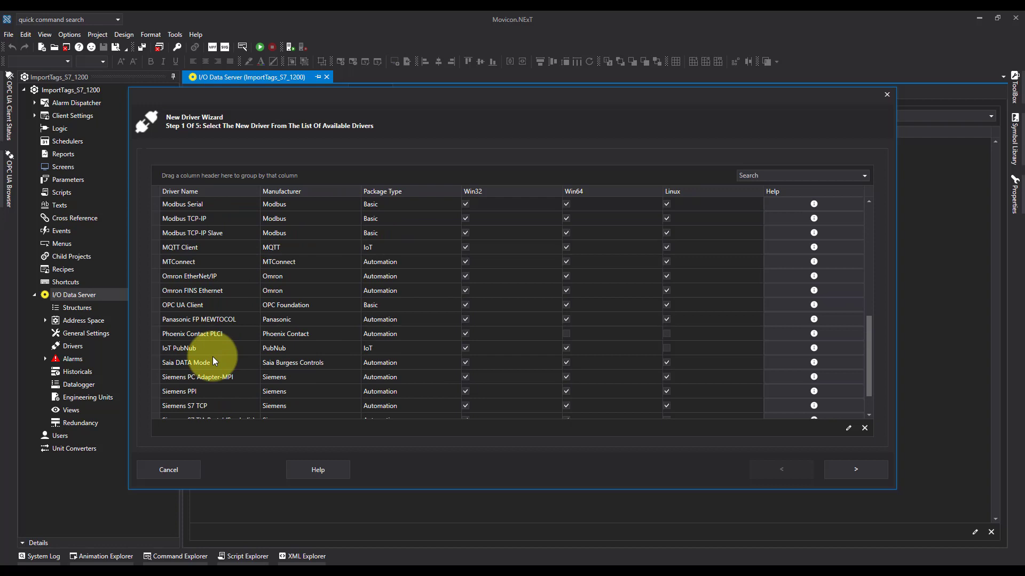
{"action": "left_click", "coordinate": [209, 382]}
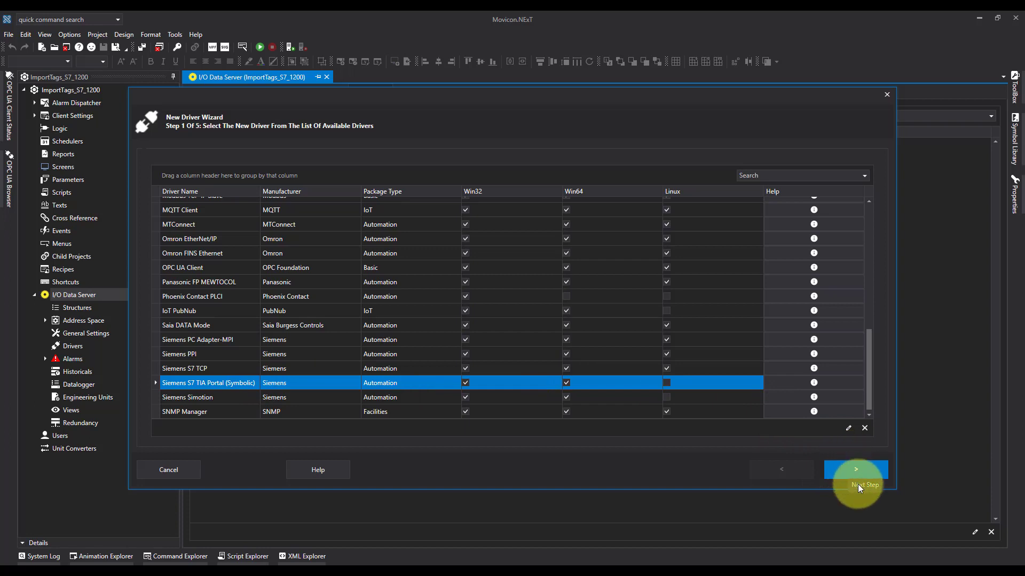
Finish the driver wizard with host 192.168.0.1 and a default station
{"action": "left_click", "coordinate": [855, 469]}
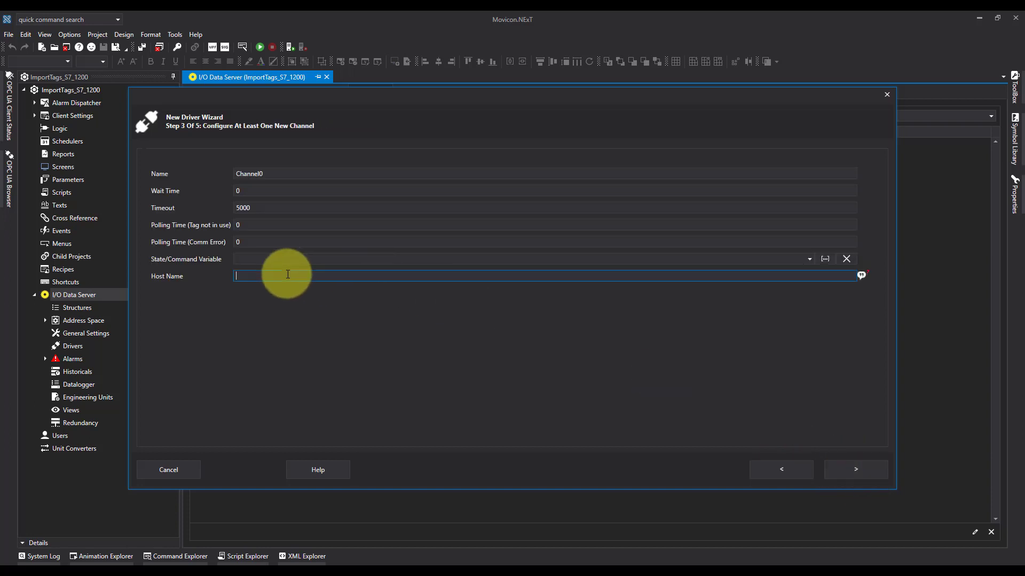
{"action": "type", "text": "192.168.0.1"}
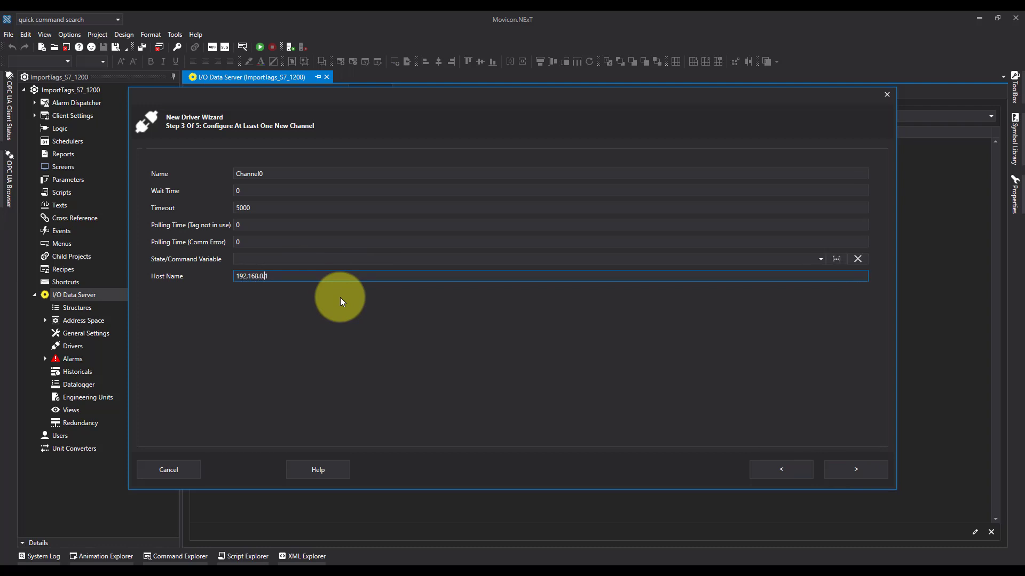
{"action": "left_click", "coordinate": [855, 469]}
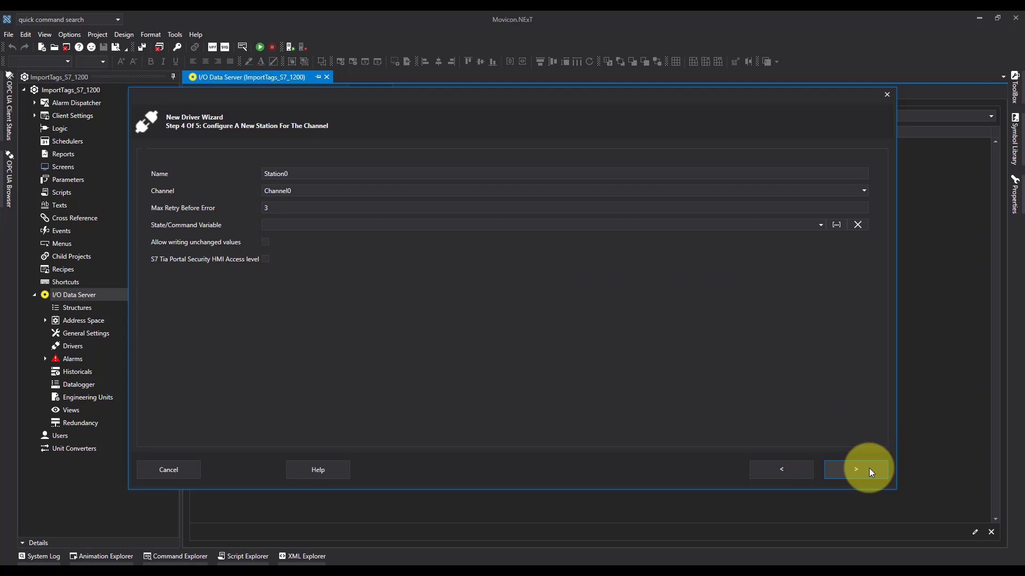
{"action": "mouse_move", "coordinate": [850, 471]}
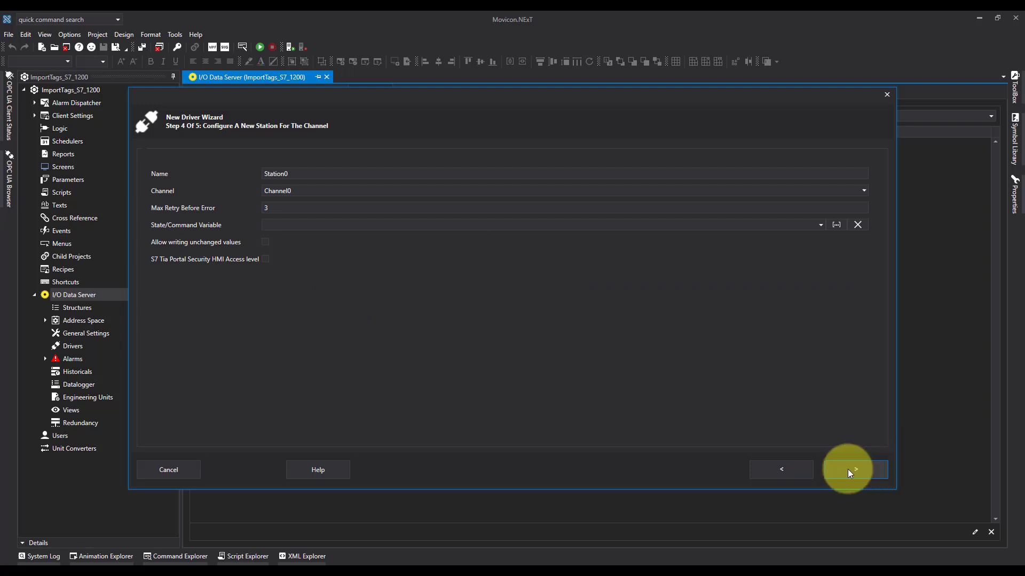
{"action": "left_click", "coordinate": [855, 469]}
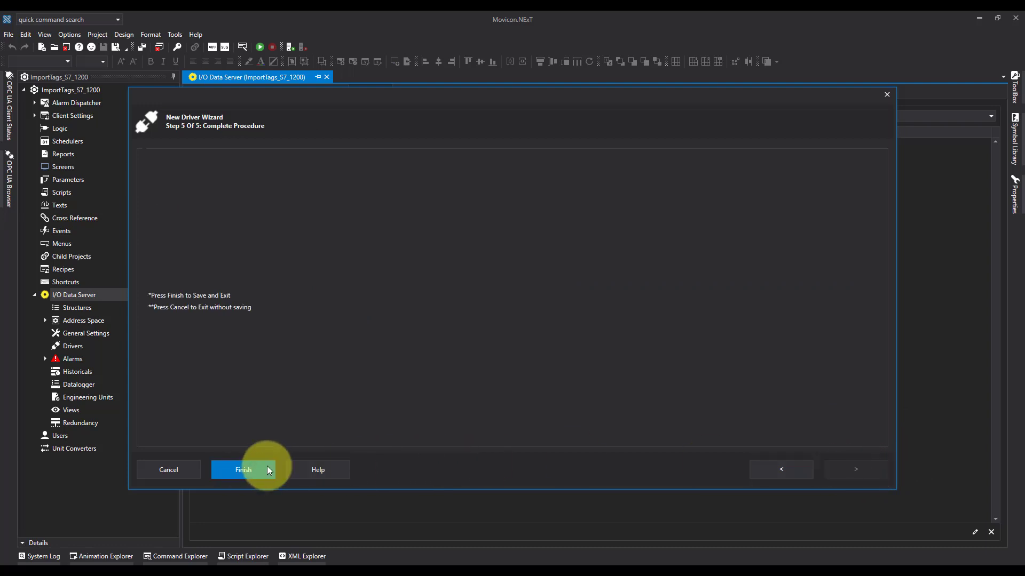
{"action": "left_click", "coordinate": [242, 469]}
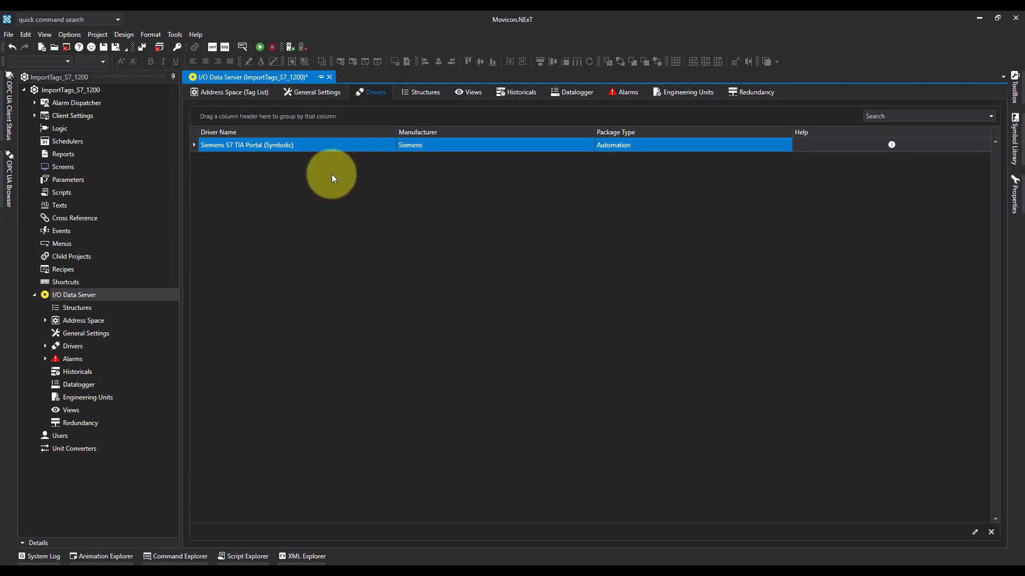
Open Import PLC Tags for the Siemens driver and load tags from the device
{"action": "right_click", "coordinate": [267, 145]}
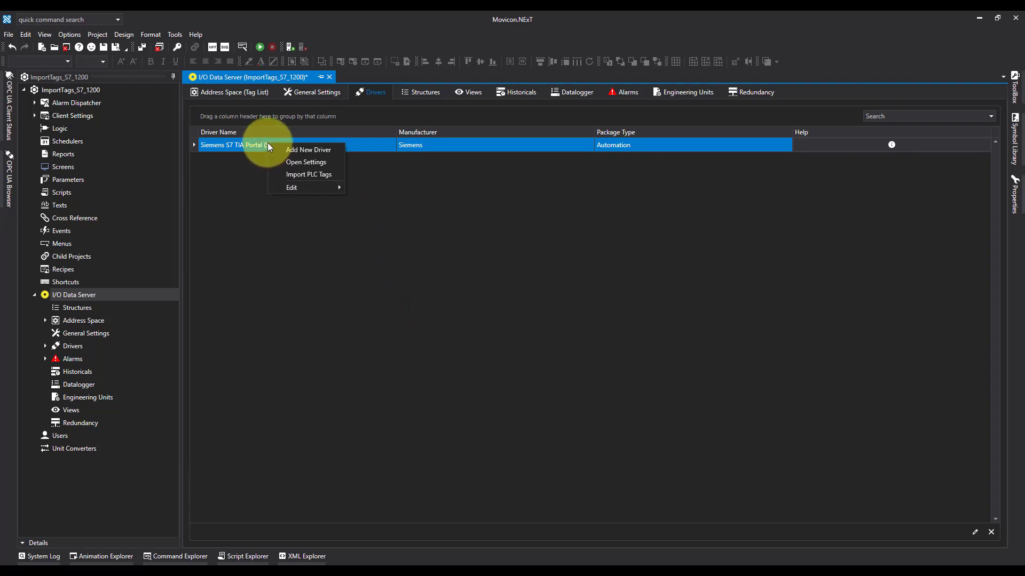
{"action": "mouse_move", "coordinate": [308, 174]}
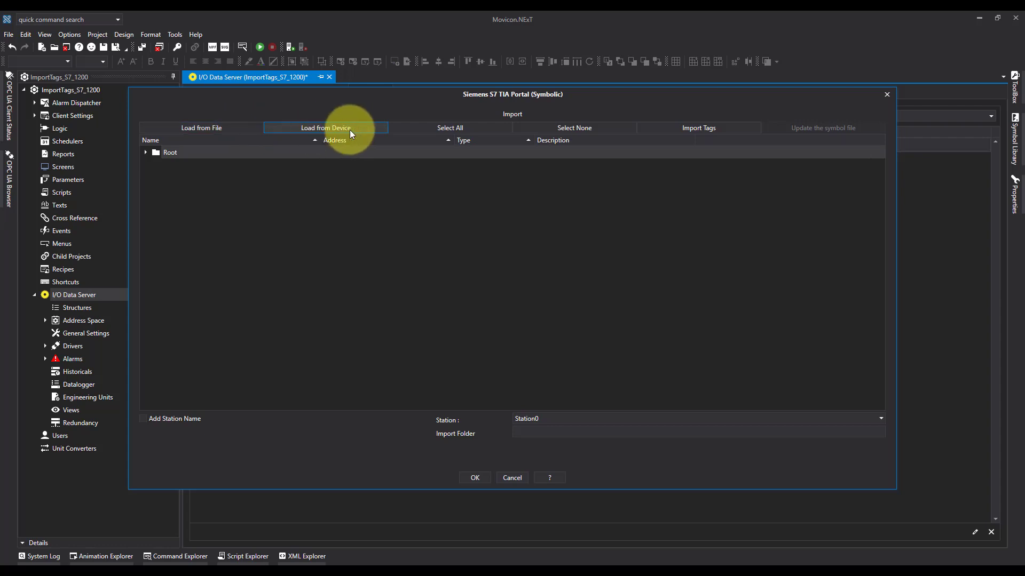
{"action": "mouse_move", "coordinate": [358, 144]}
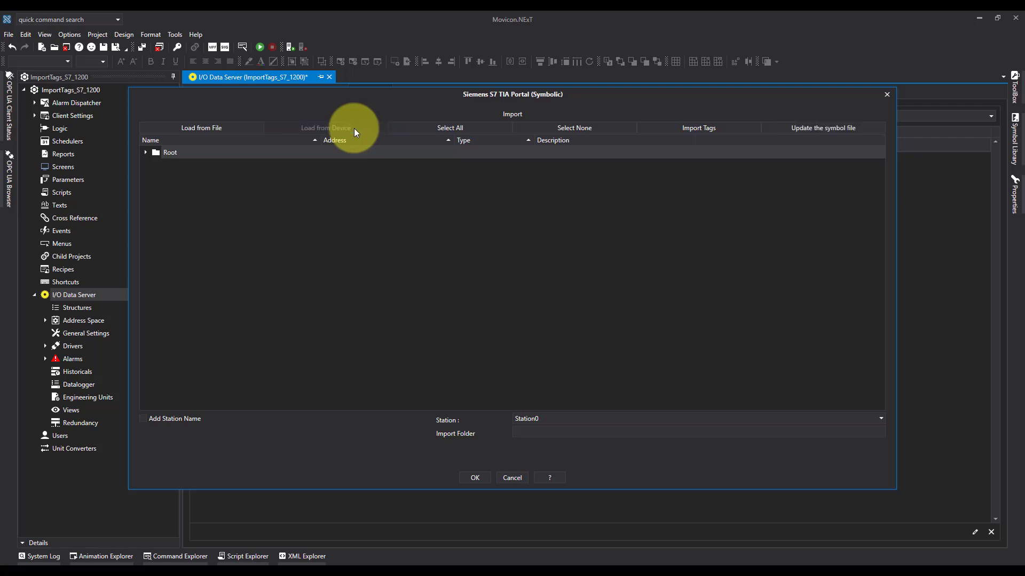
{"action": "left_click", "coordinate": [325, 128]}
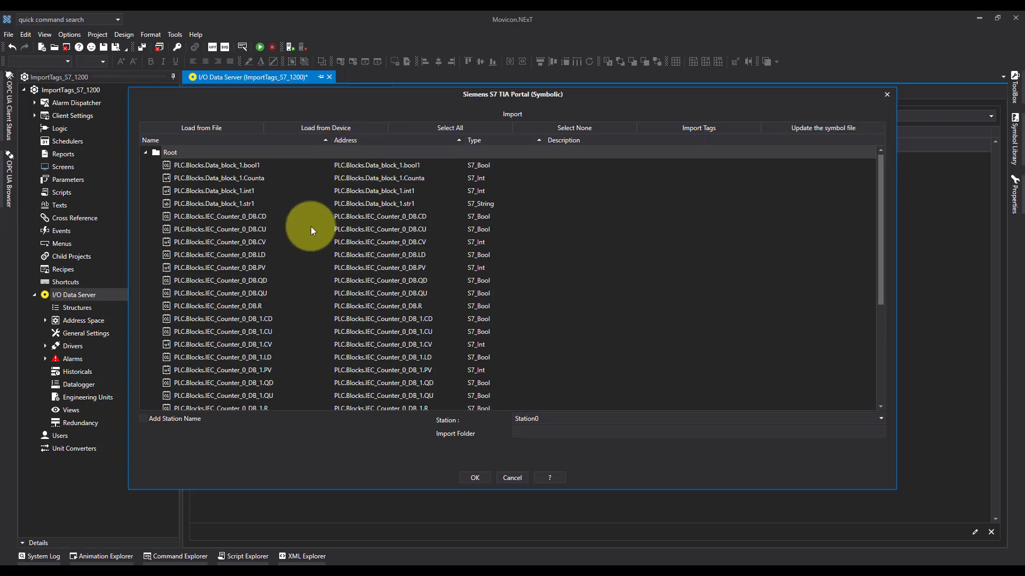
{"action": "mouse_move", "coordinate": [273, 302]}
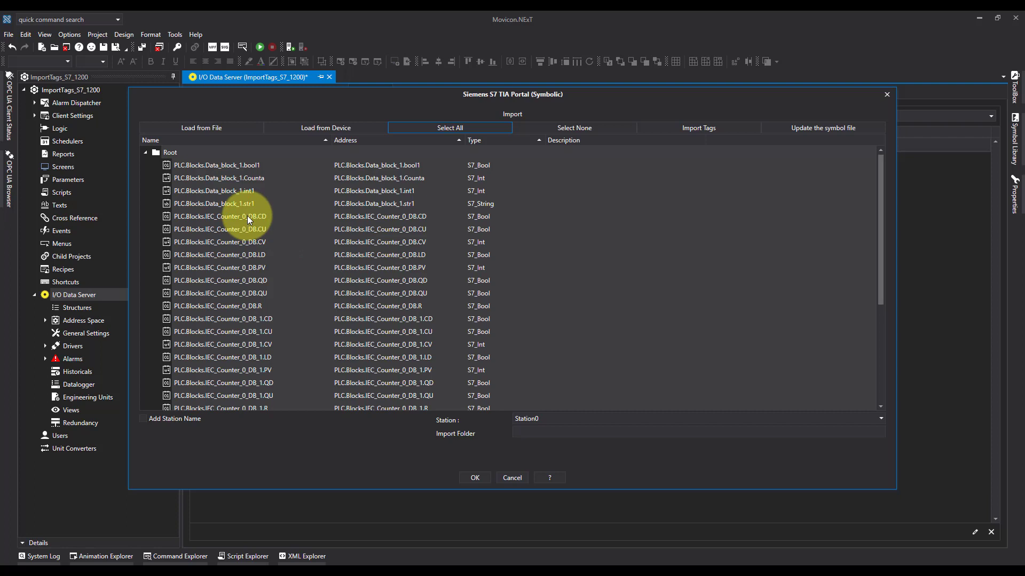
{"action": "mouse_move", "coordinate": [230, 373]}
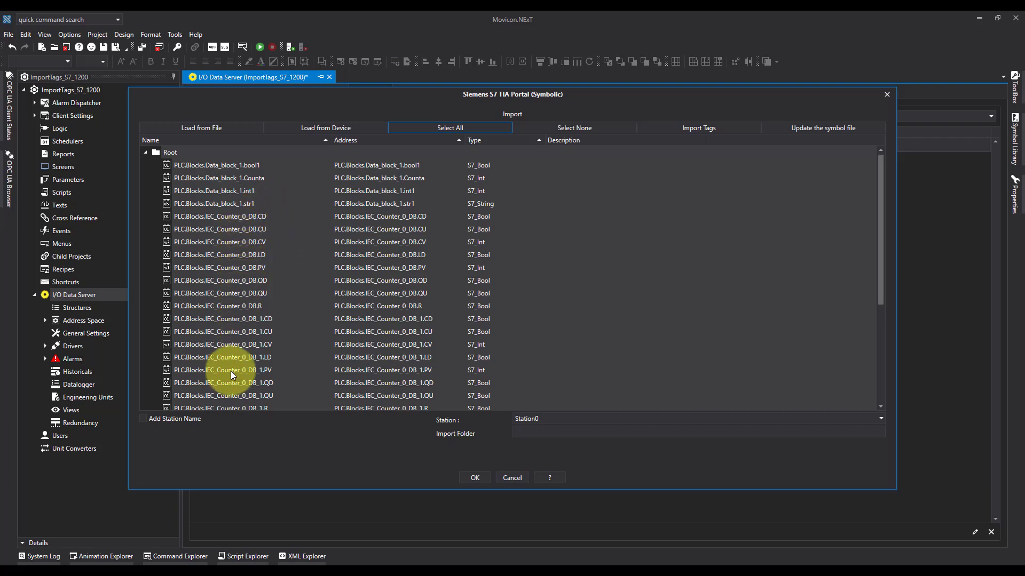
{"action": "mouse_move", "coordinate": [295, 244]}
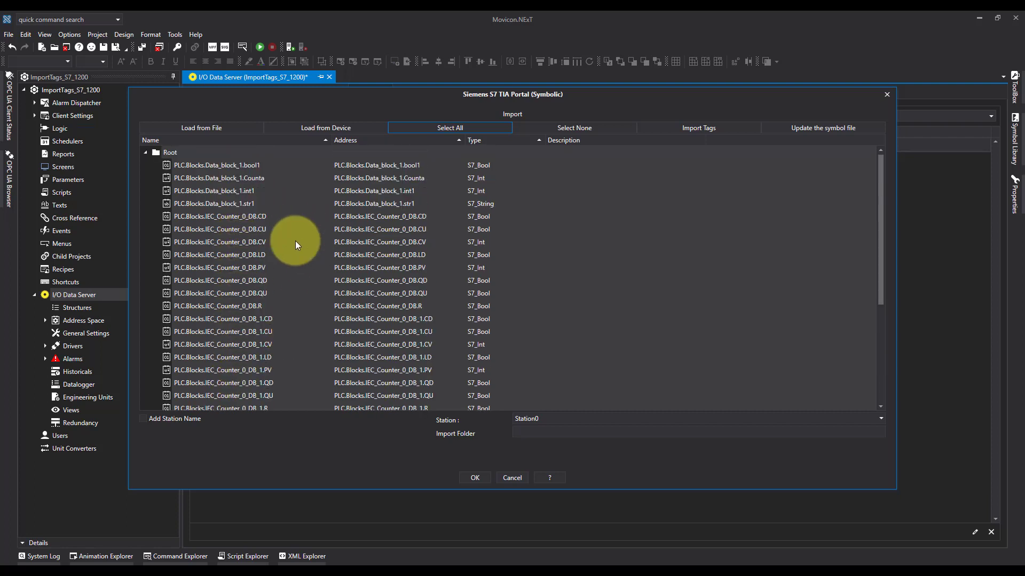
Select the Data_block_1 and IEC_Timer_0_DB_1 tags for import, excluding counter tags
{"action": "left_click", "coordinate": [450, 128]}
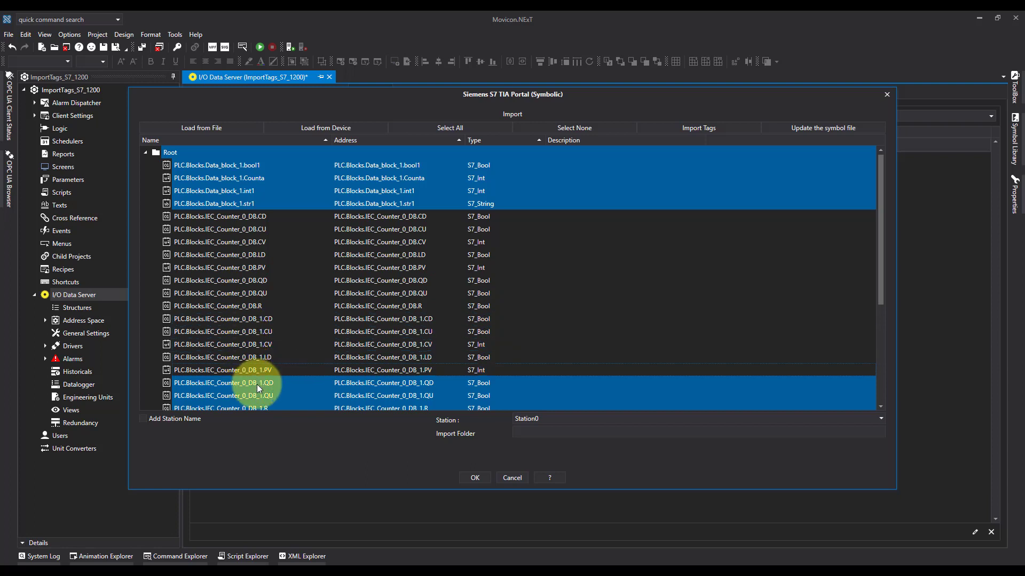
{"action": "scroll", "scroll_direction": "down", "scroll_amount": 3}
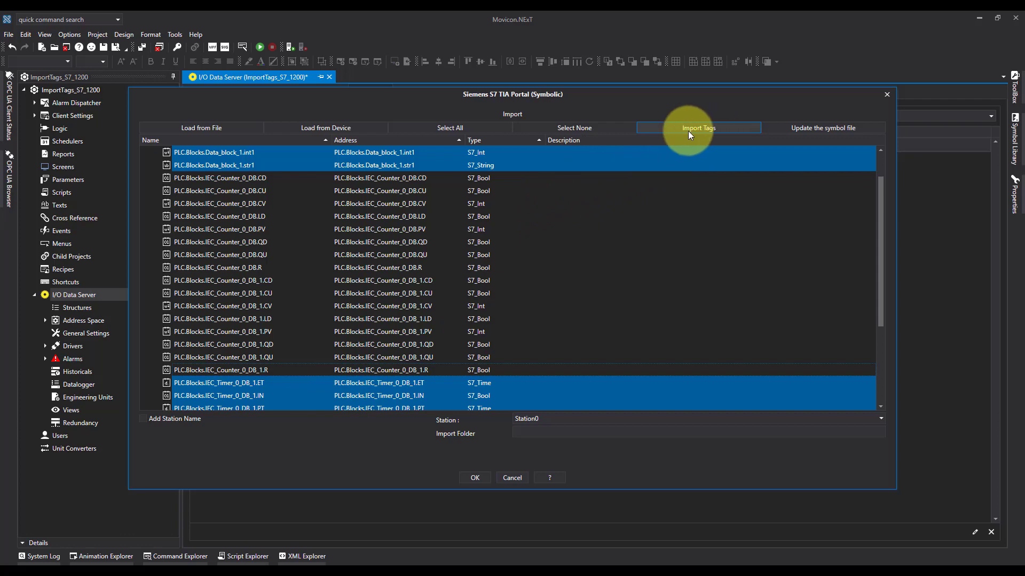
Import the selected tags and inspect them under Station0 in the Address Space
{"action": "left_click", "coordinate": [697, 128]}
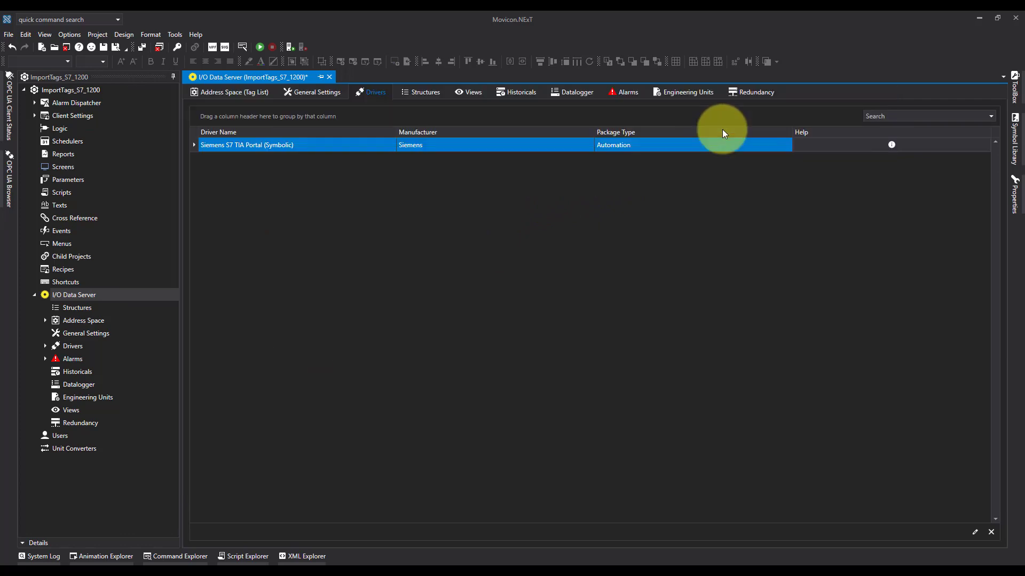
{"action": "left_click", "coordinate": [234, 92]}
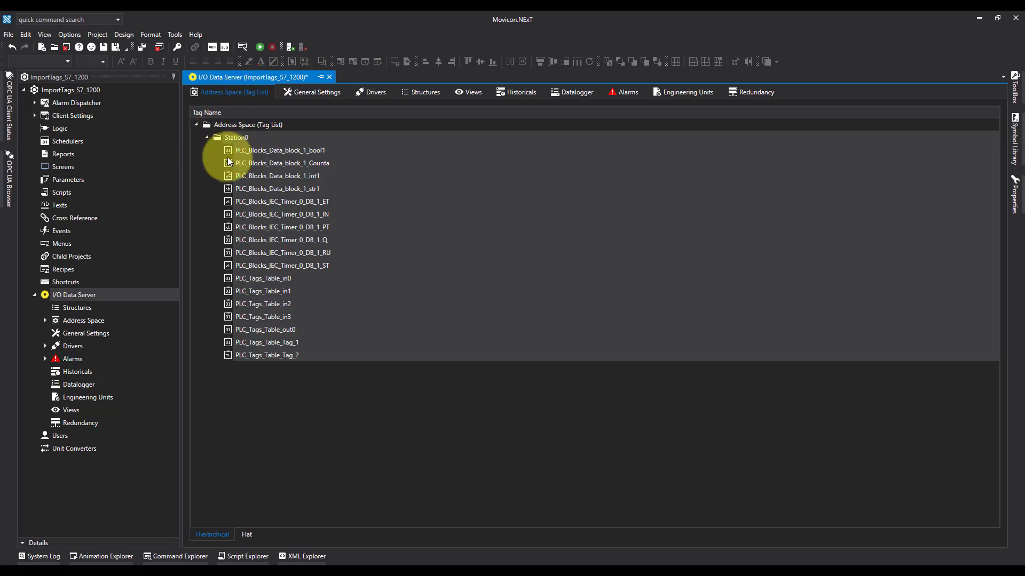
{"action": "left_click", "coordinate": [267, 341]}
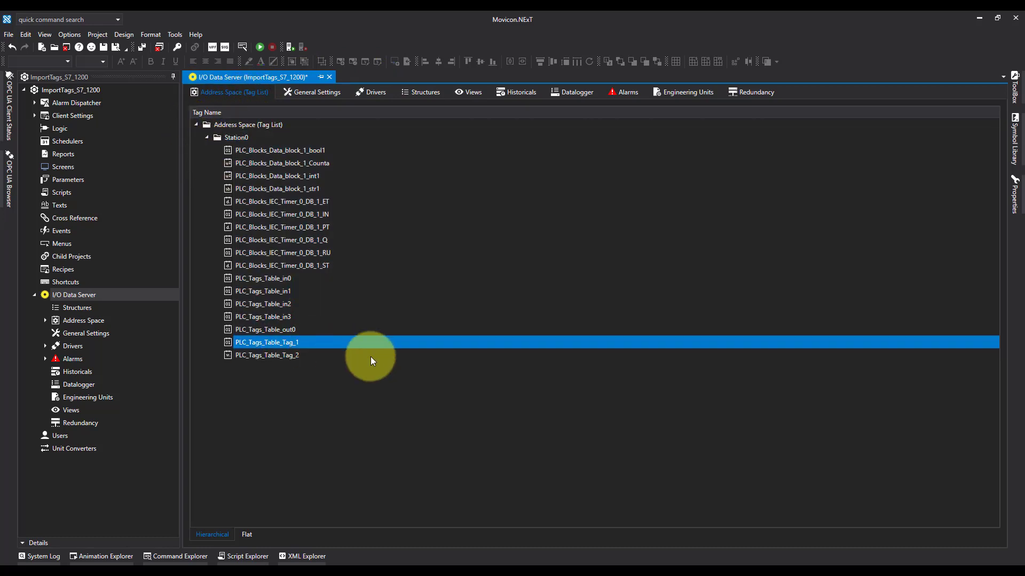